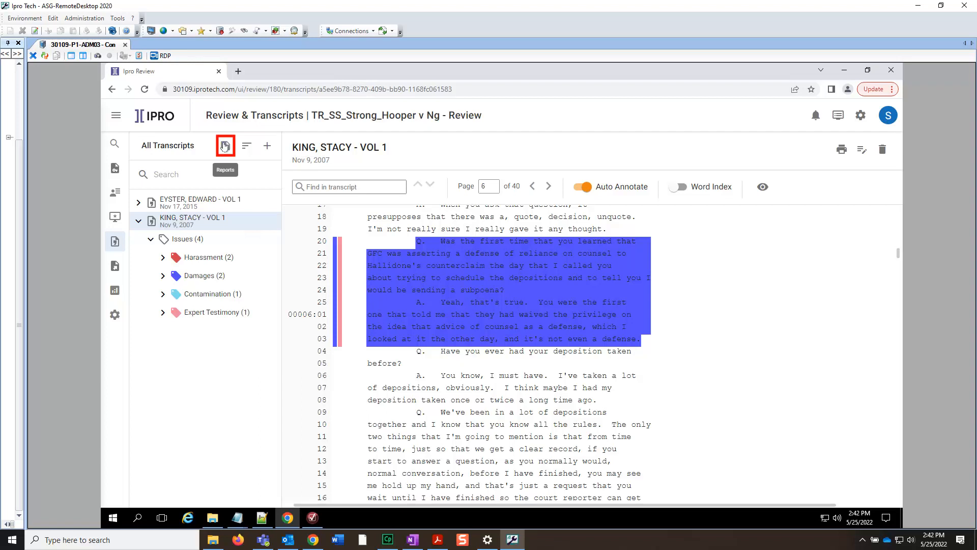
- Show the report types available for the KING, STACY transcript
left_click(224, 145)
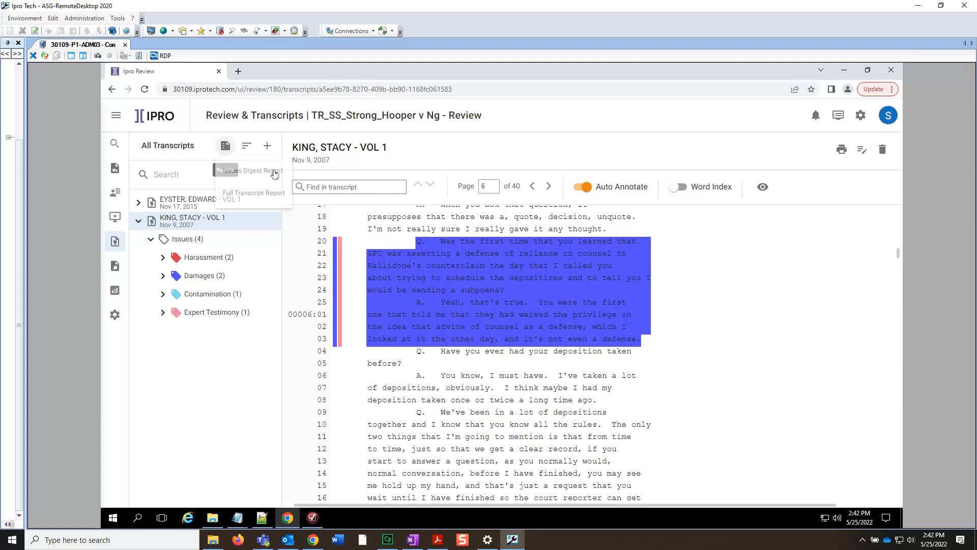
- Choose Issues Digest Report with both transcripts selected and advance to issues
left_click(249, 169)
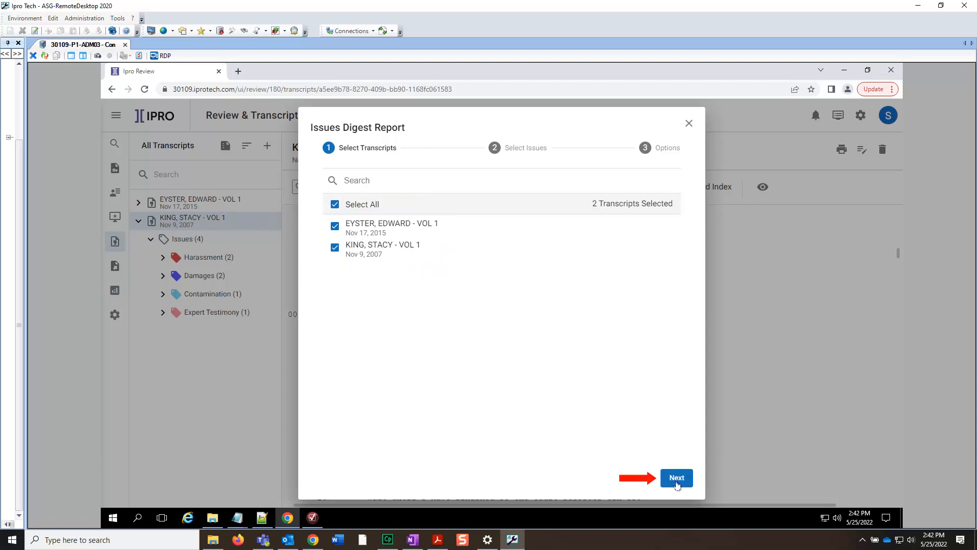
left_click(676, 478)
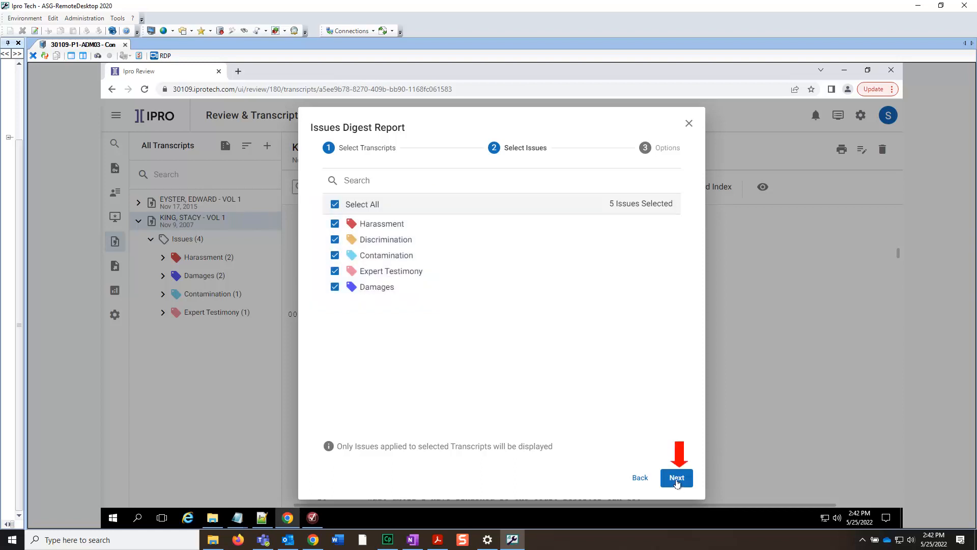
- Keep all five issues and turn on Separate Annotations by Issue
left_click(677, 477)
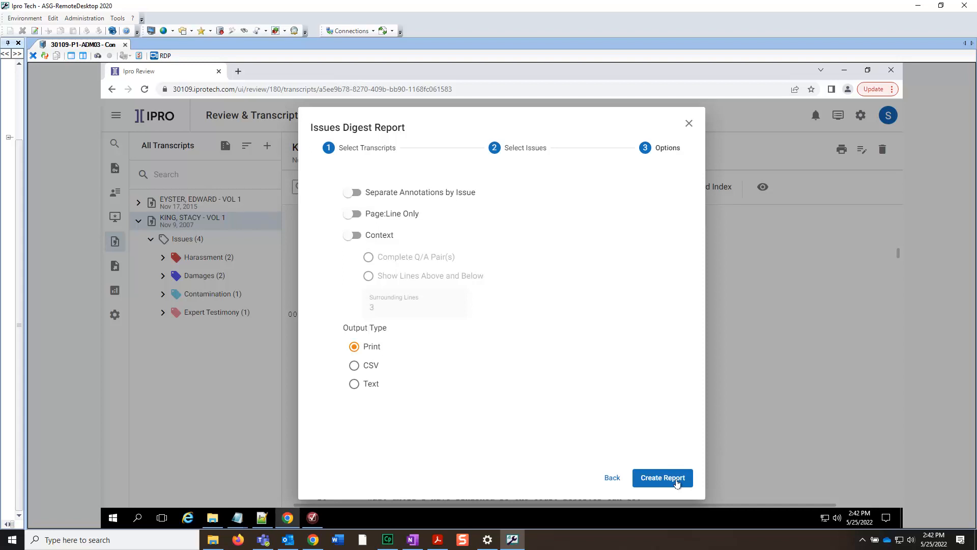
mouse_move(414, 192)
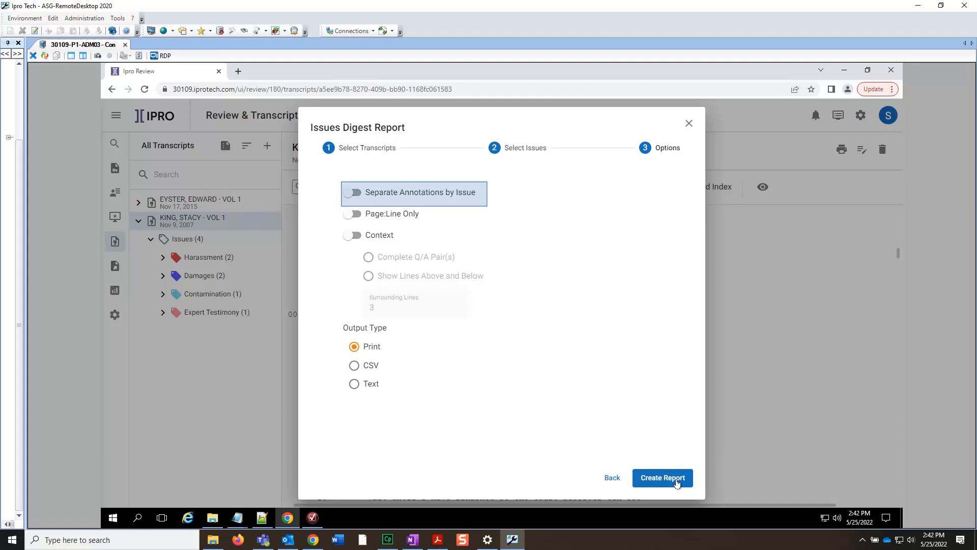
mouse_move(459, 428)
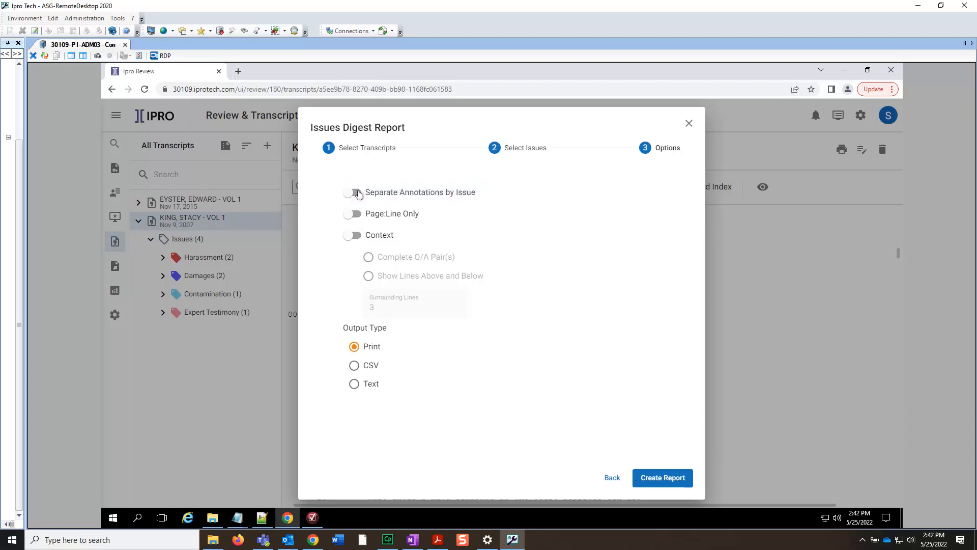
left_click(353, 192)
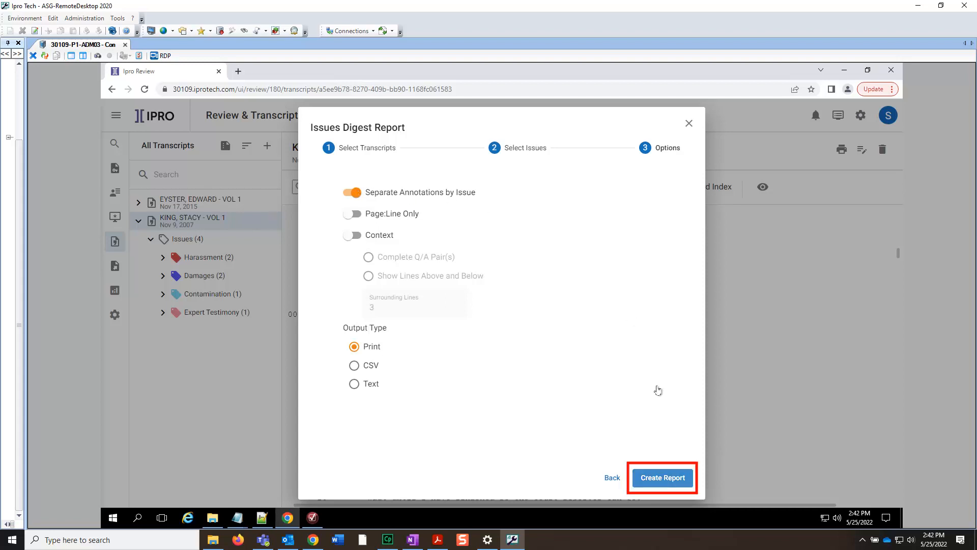
- Create the Issues Digest Report and print it with Microsoft Print to PDF
left_click(661, 478)
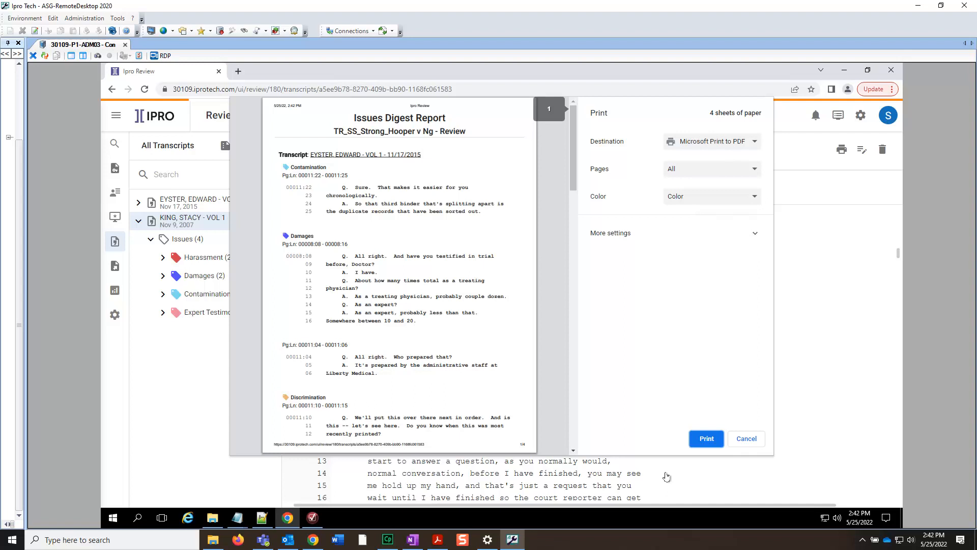
left_click(705, 438)
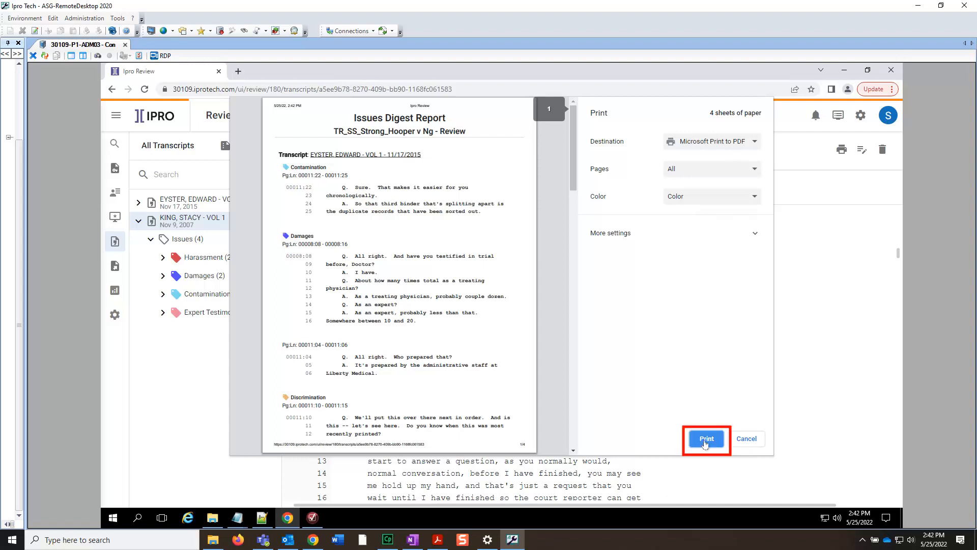
left_click(706, 438)
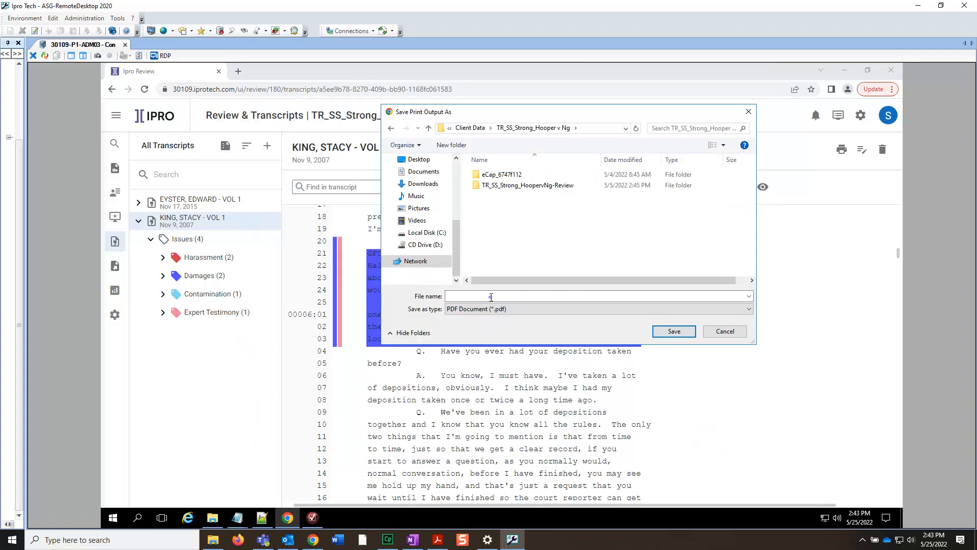
- Save the PDF as 'Issue Report', opening it in Adobe Acrobat Reader
type("Issue Report")
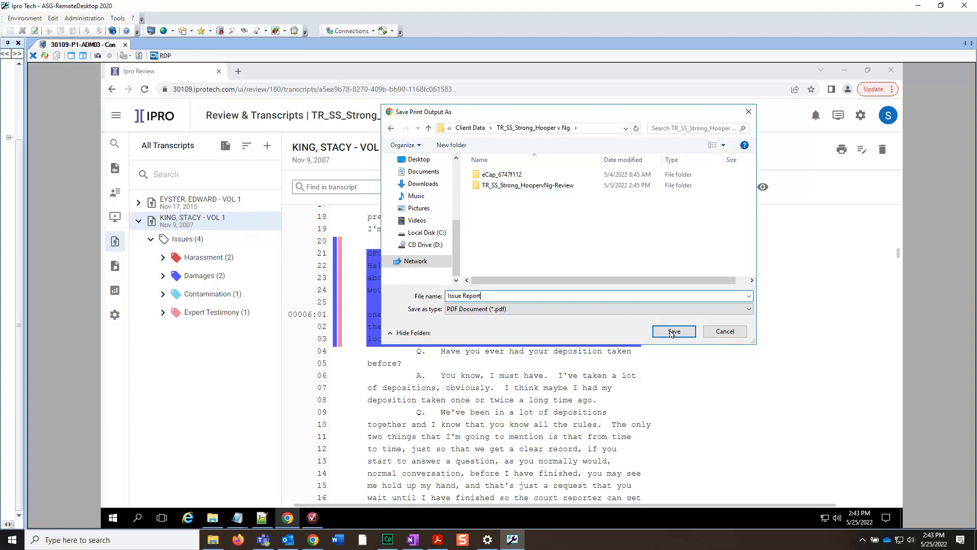
left_click(672, 331)
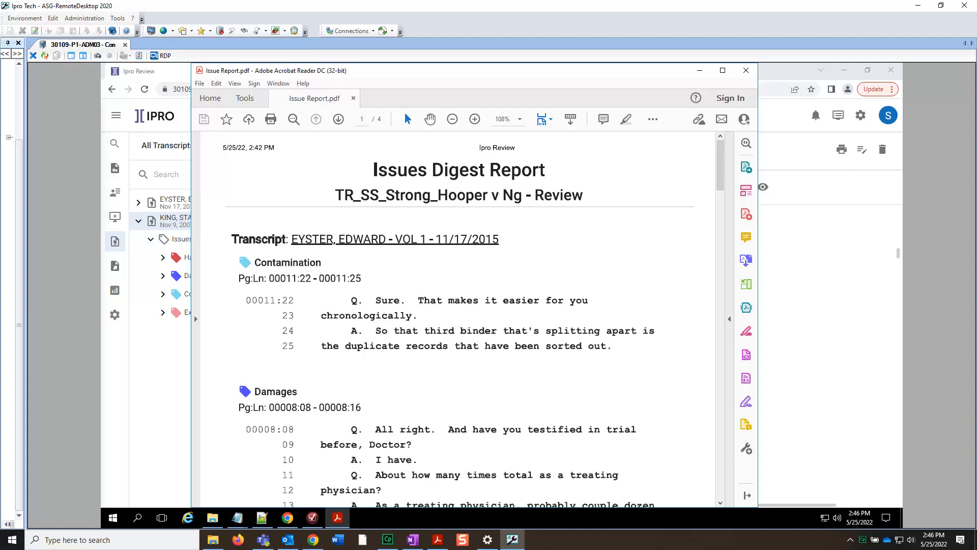